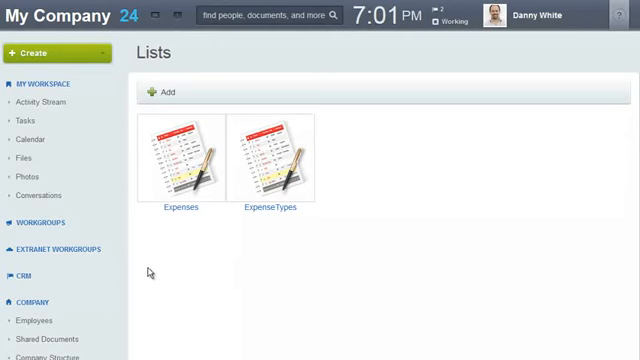
Open the Expenses list from the Lists page to view its Gasoline and Invitations entries.
scroll("down", 3)
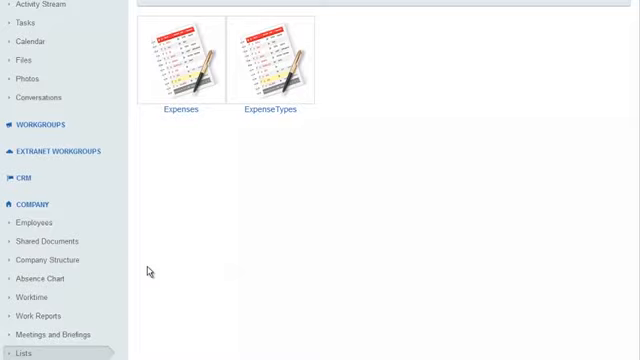
scroll("down", 3)
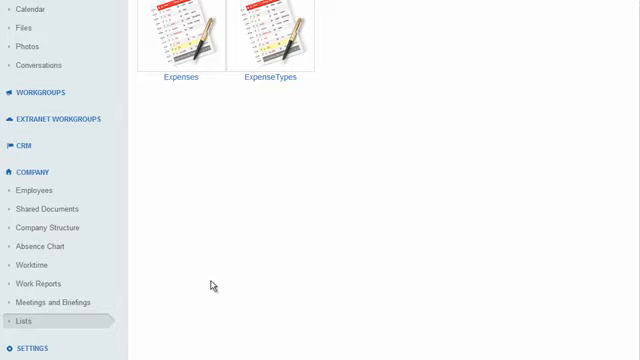
scroll("up", 3)
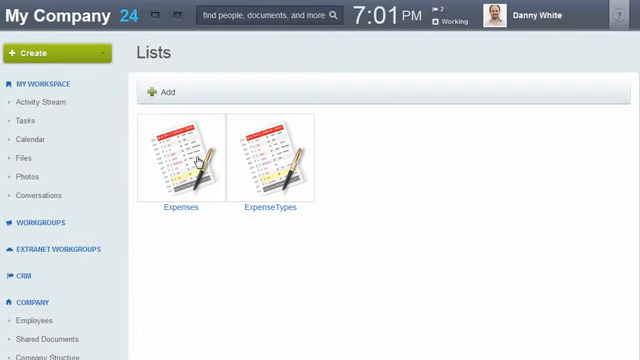
left_click(176, 160)
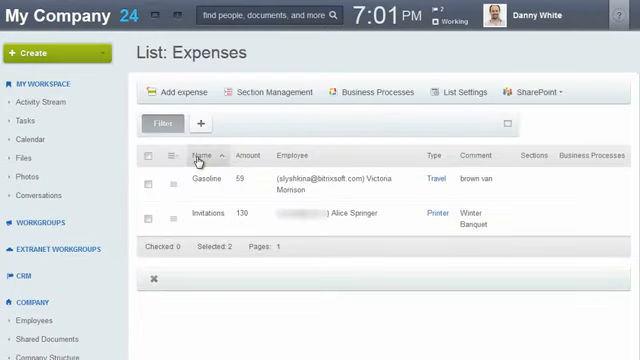
mouse_move(254, 160)
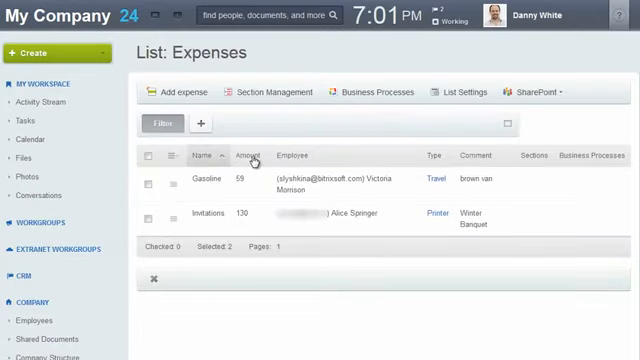
mouse_move(296, 158)
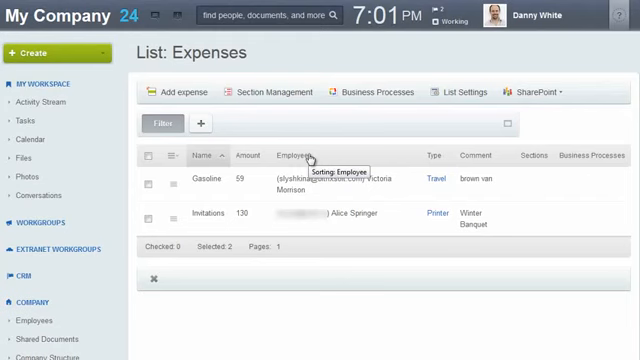
mouse_move(372, 140)
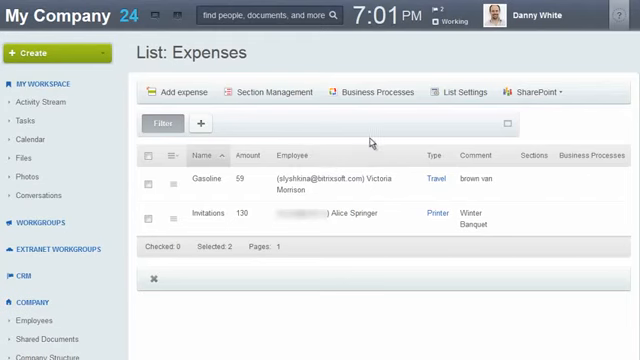
mouse_move(416, 148)
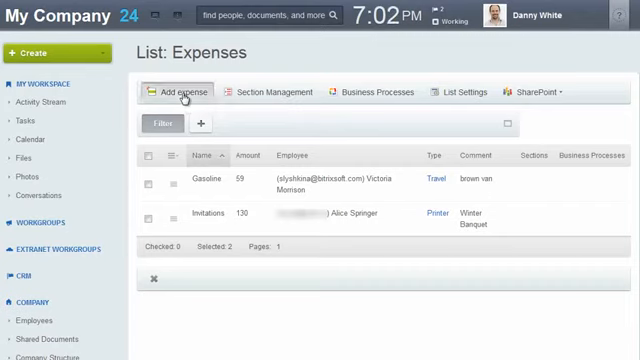
Add and save a Groceries expense of 125 with type Office supplies.
left_click(184, 92)
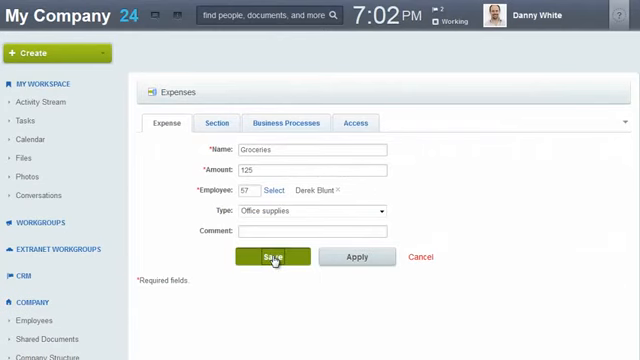
mouse_move(272, 292)
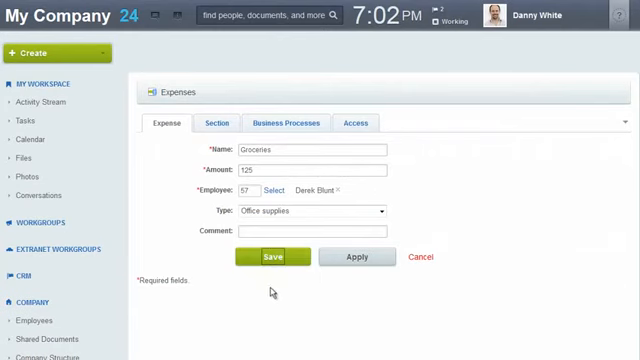
left_click(270, 256)
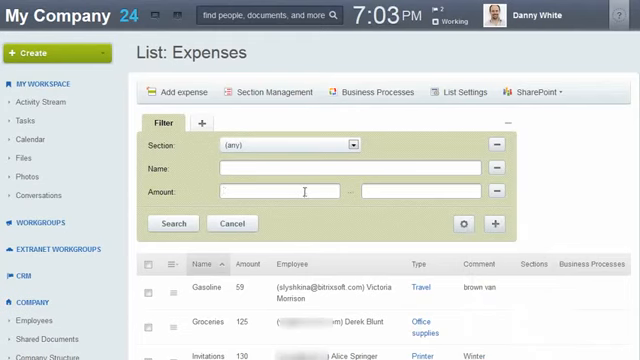
Run the amount filter on the expenses and then dismiss it.
left_click(172, 224)
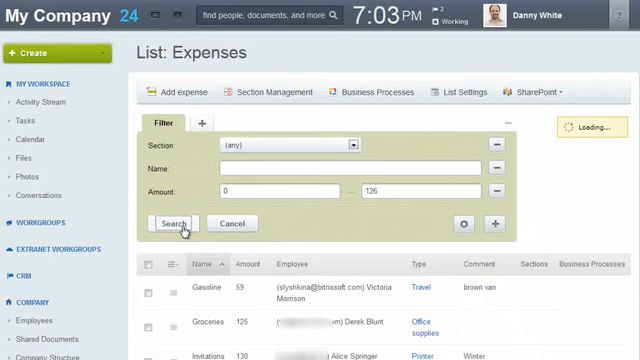
left_click(178, 224)
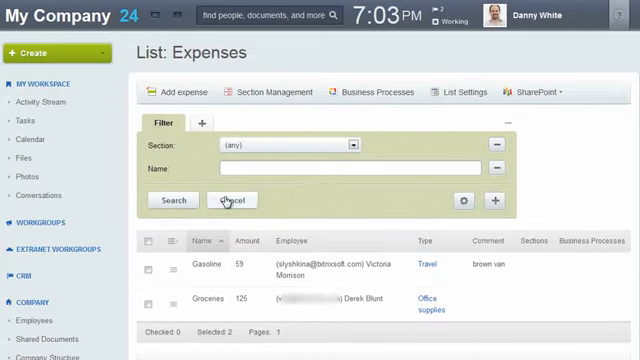
left_click(172, 200)
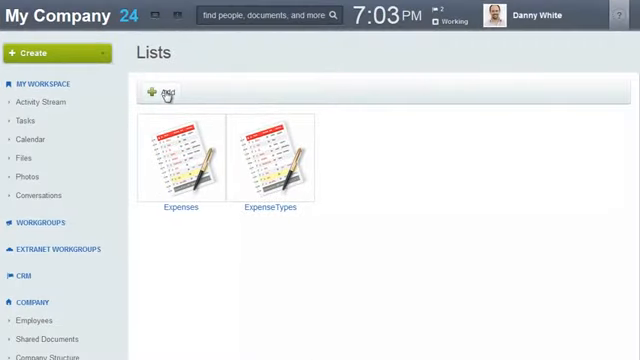
Start a new Maintenance Calls list and begin choosing who gets access.
left_click(156, 92)
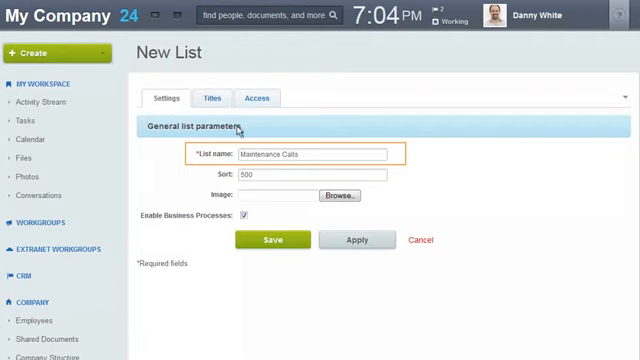
mouse_move(258, 98)
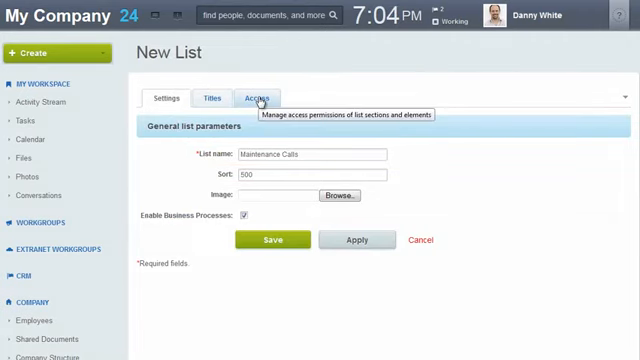
left_click(260, 98)
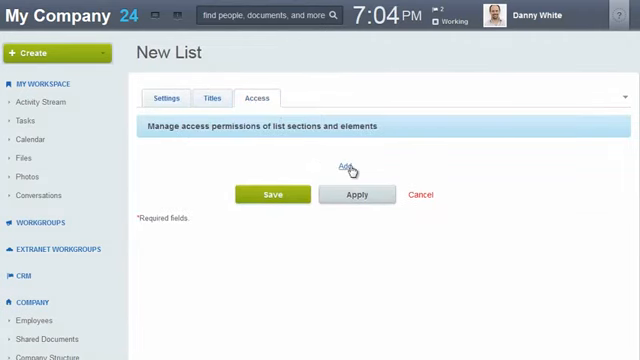
left_click(344, 164)
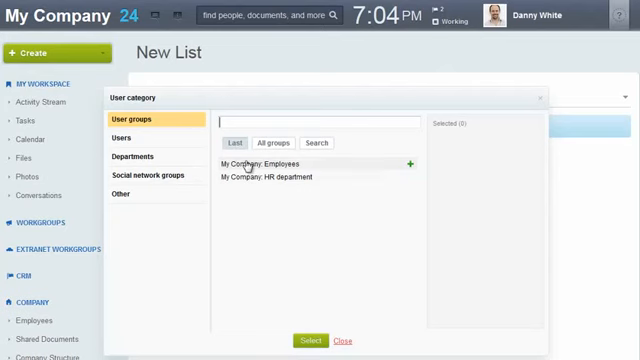
Grant the My Company: Employees group Add permission on the new list.
left_click(410, 162)
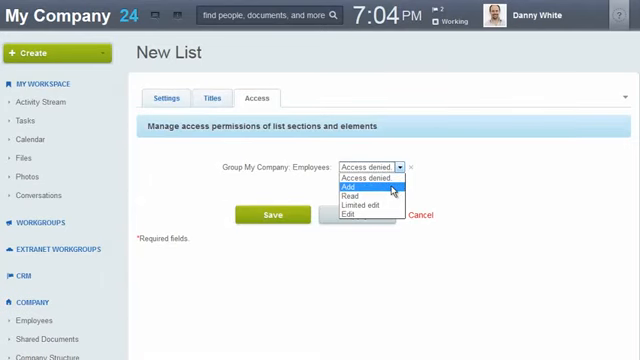
mouse_move(370, 198)
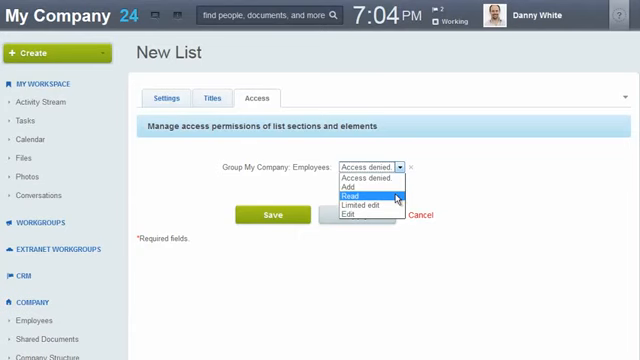
mouse_move(370, 216)
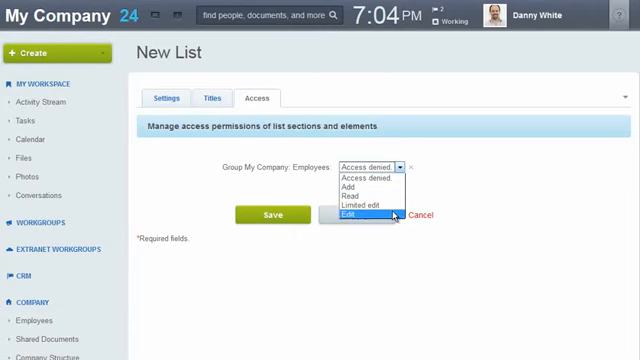
mouse_move(372, 200)
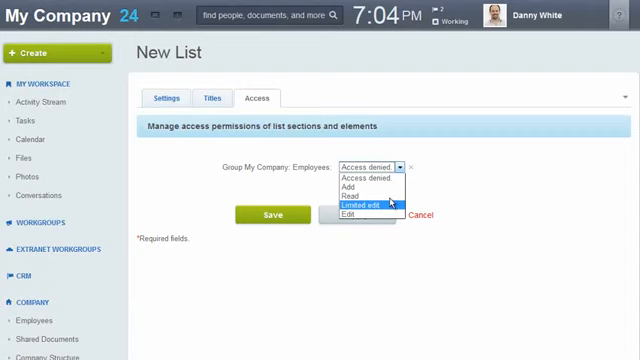
left_click(352, 184)
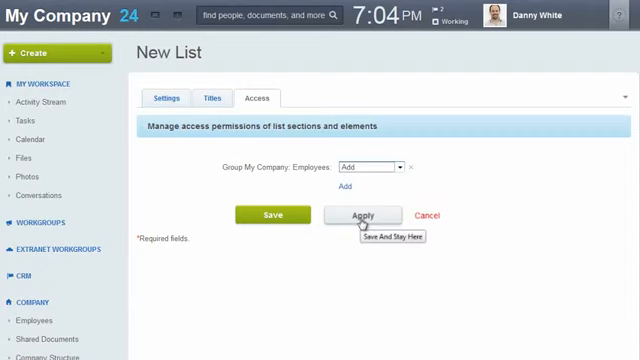
Apply the Maintenance Calls list settings and start a new list field.
left_click(366, 216)
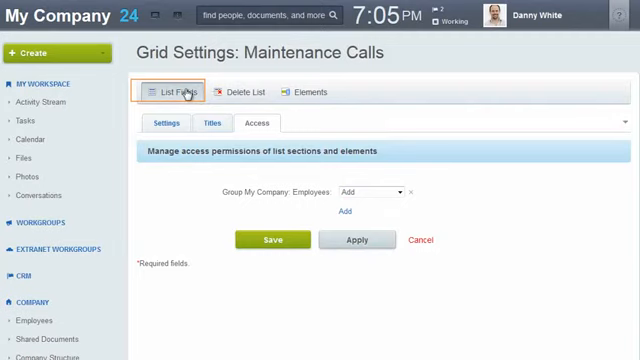
left_click(176, 92)
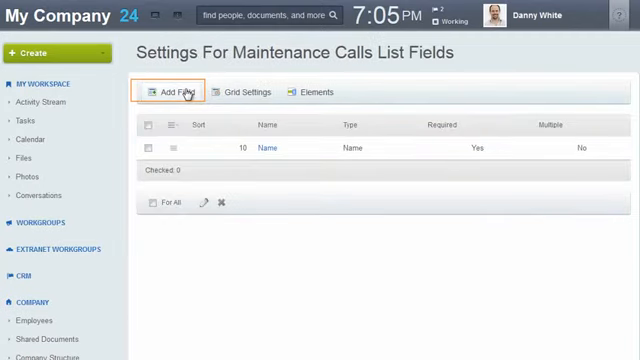
left_click(172, 92)
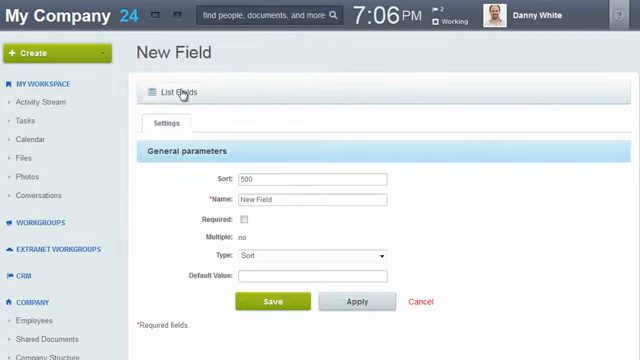
Name the field 'Date reported', set its type to Date/Time, and save it.
triple_click(300, 200)
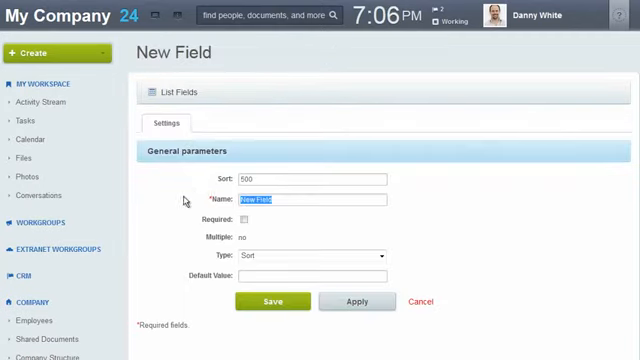
type("Date")
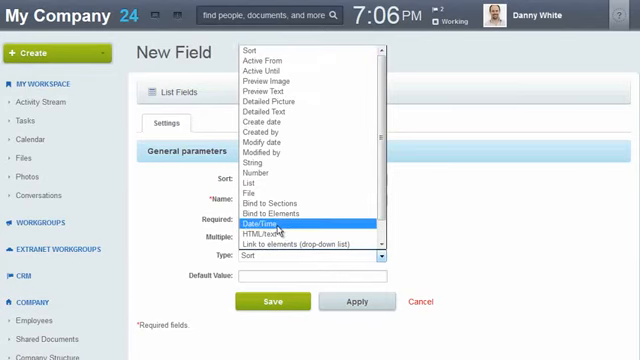
left_click(268, 222)
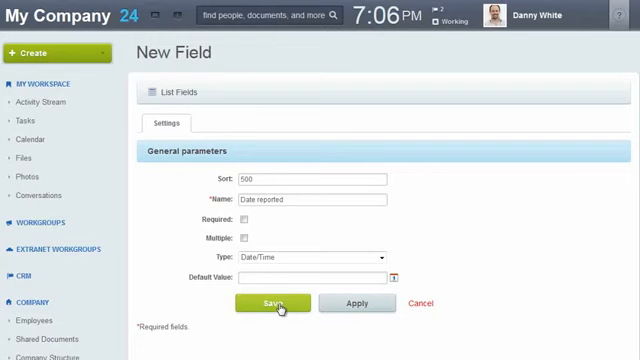
left_click(272, 304)
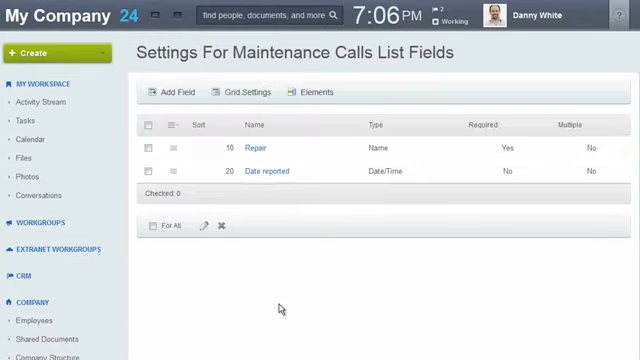
mouse_move(256, 224)
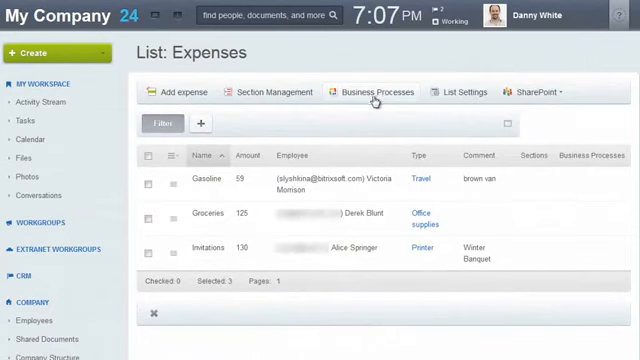
View the Business Process Templates available for the Expenses list.
left_click(372, 92)
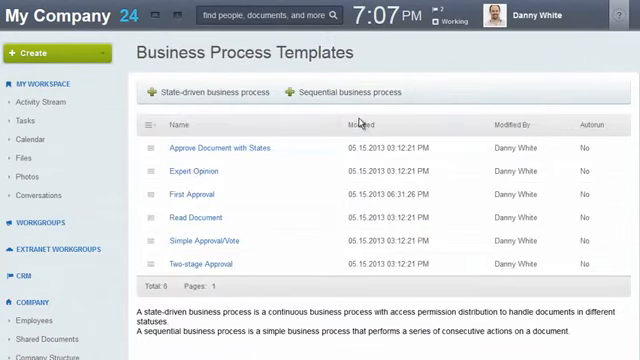